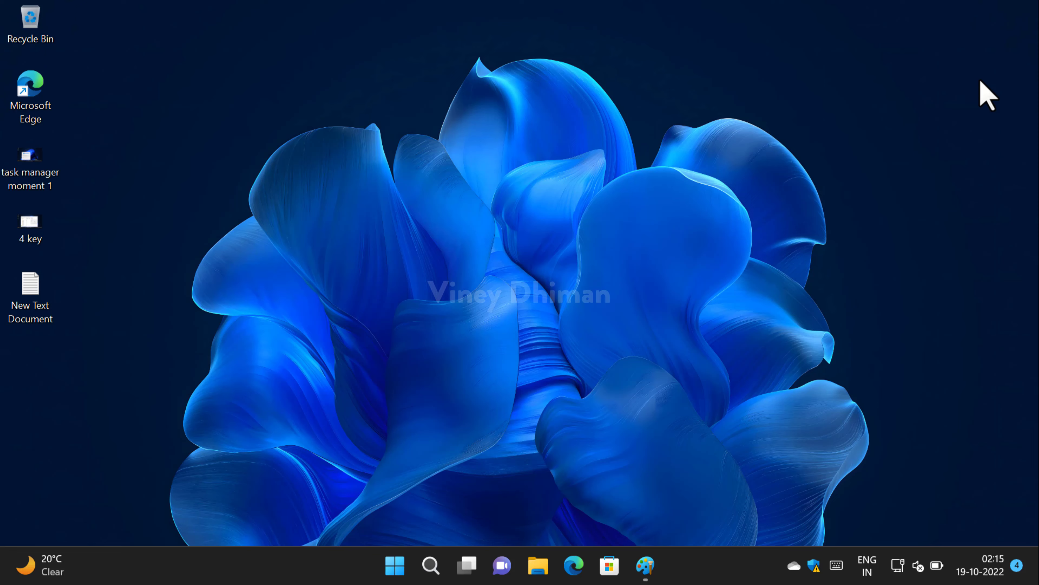
Search 'regedit' from the taskbar and launch Registry Editor.
left_click(429, 565)
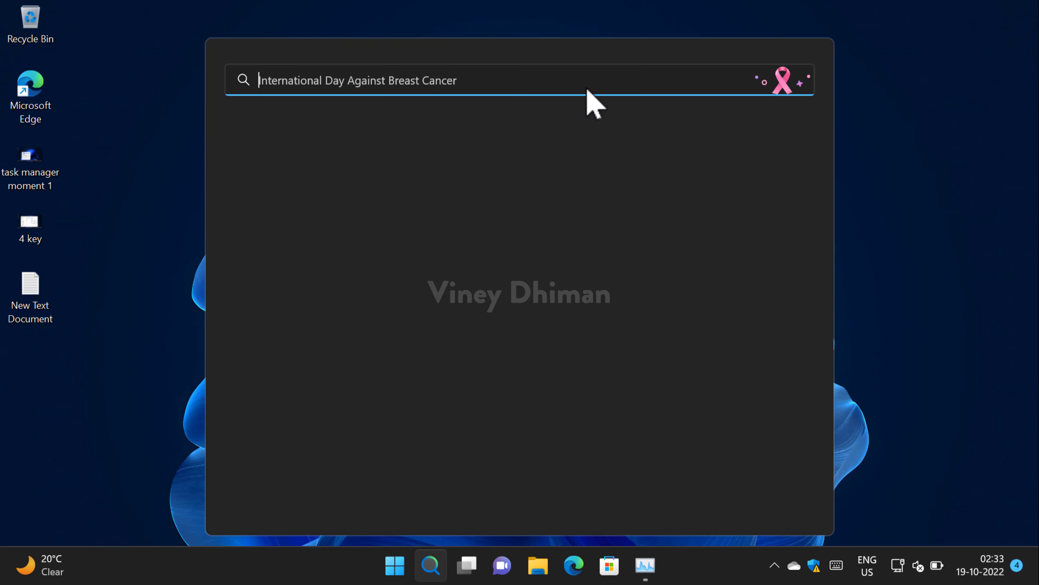
type("win")
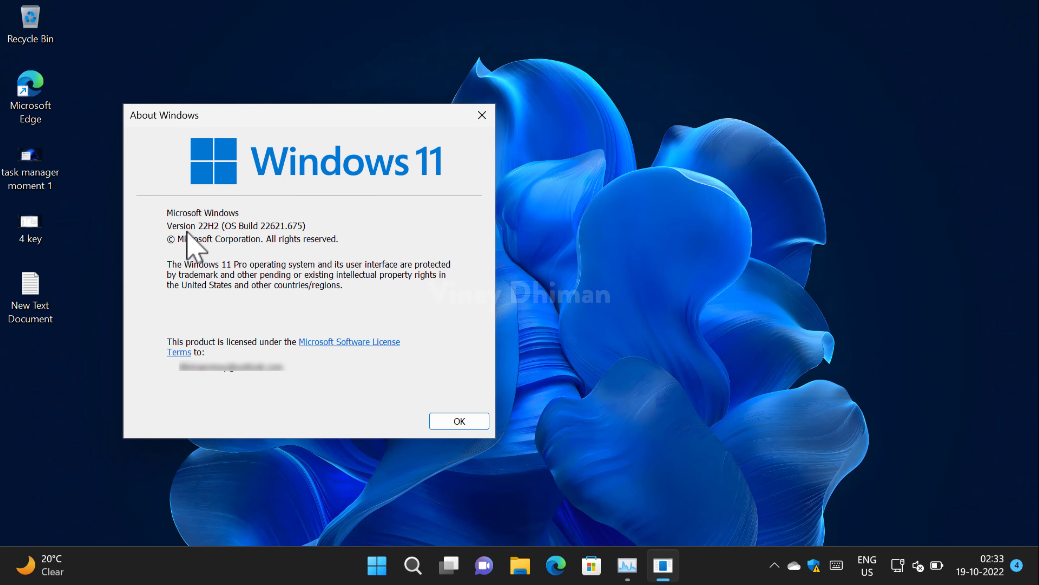
mouse_move(255, 252)
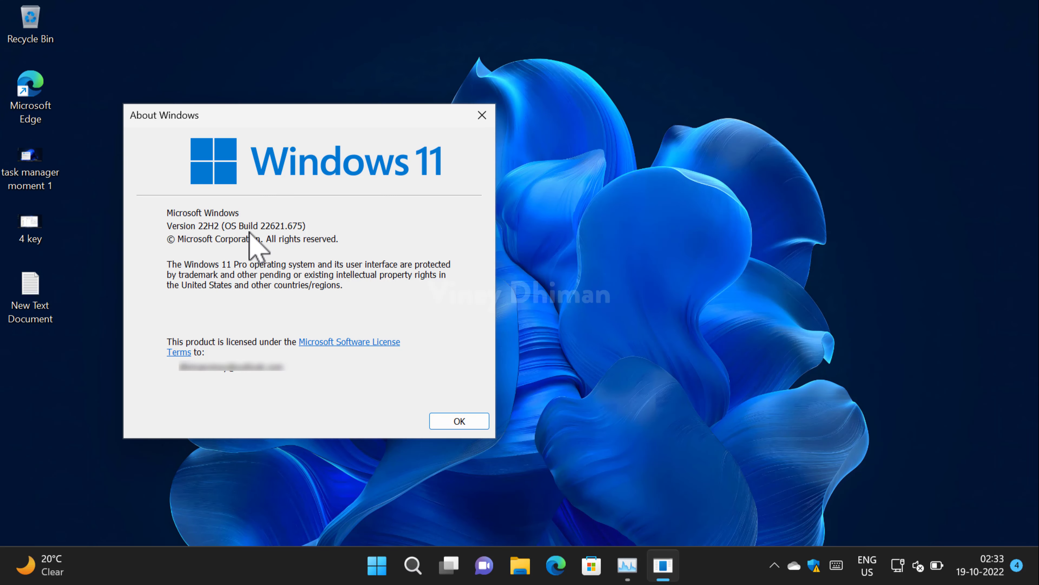
mouse_move(293, 246)
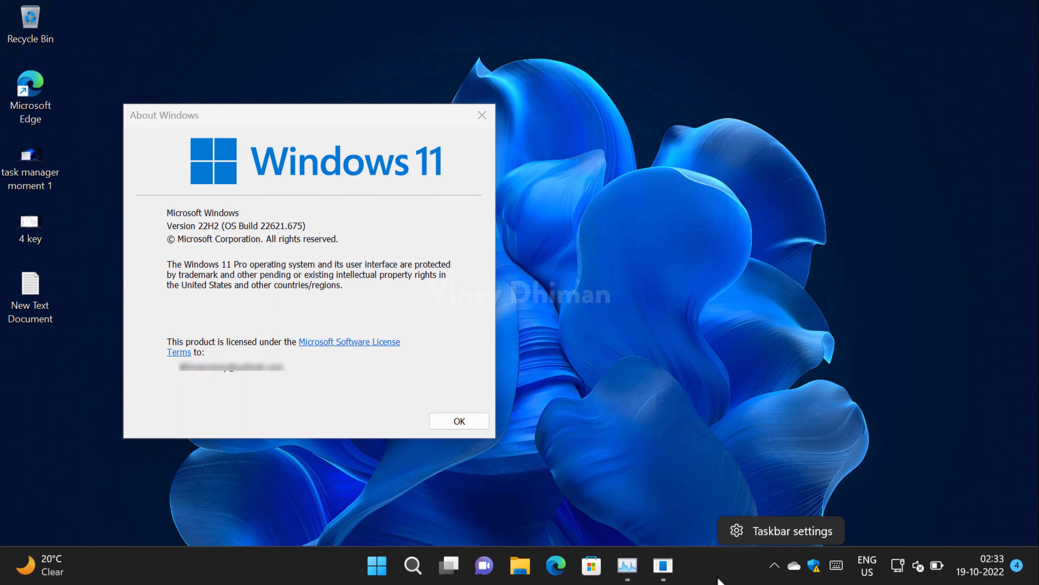
left_click(458, 420)
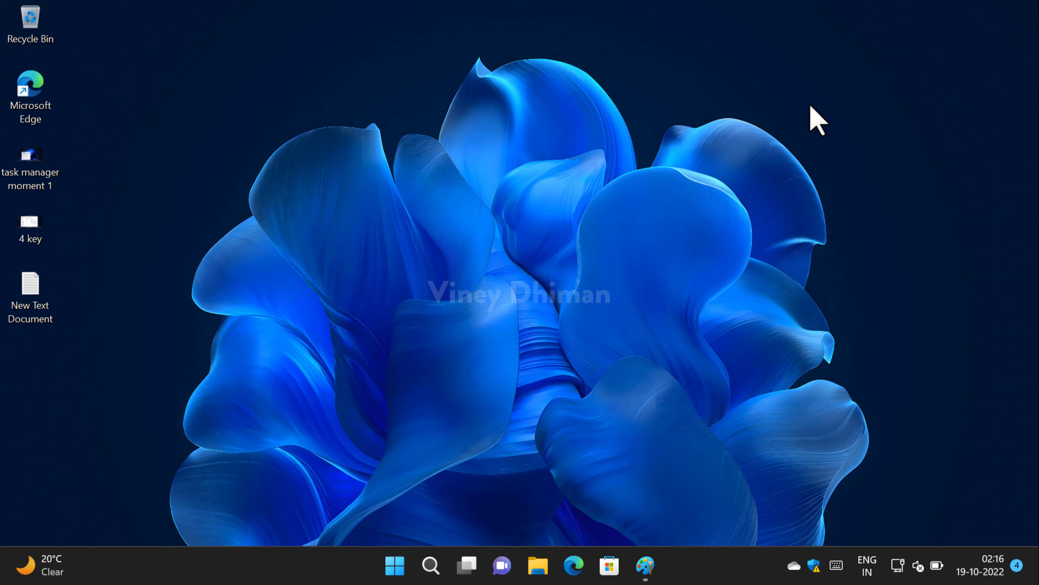
mouse_move(440, 434)
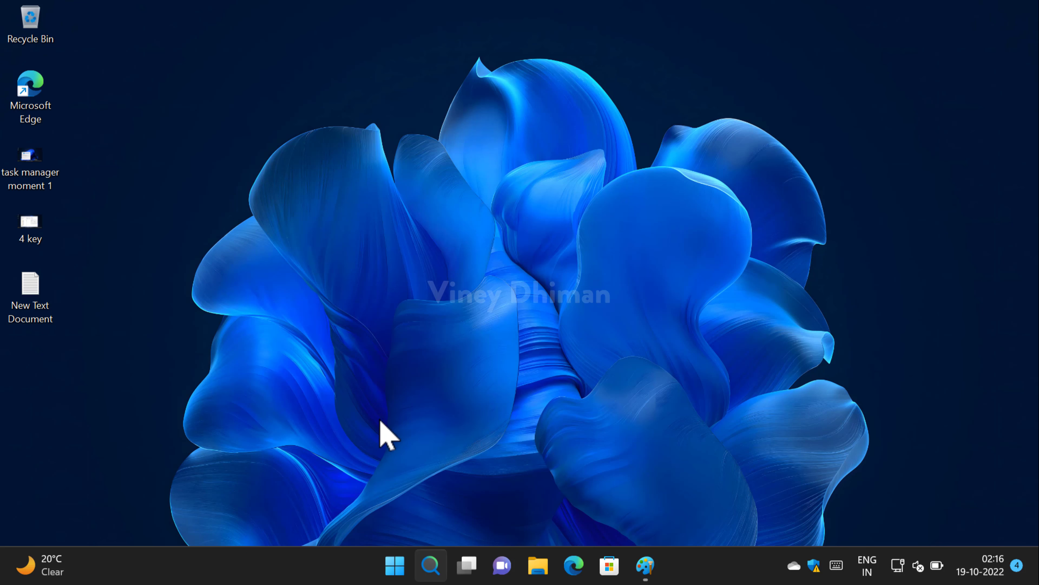
left_click(431, 565)
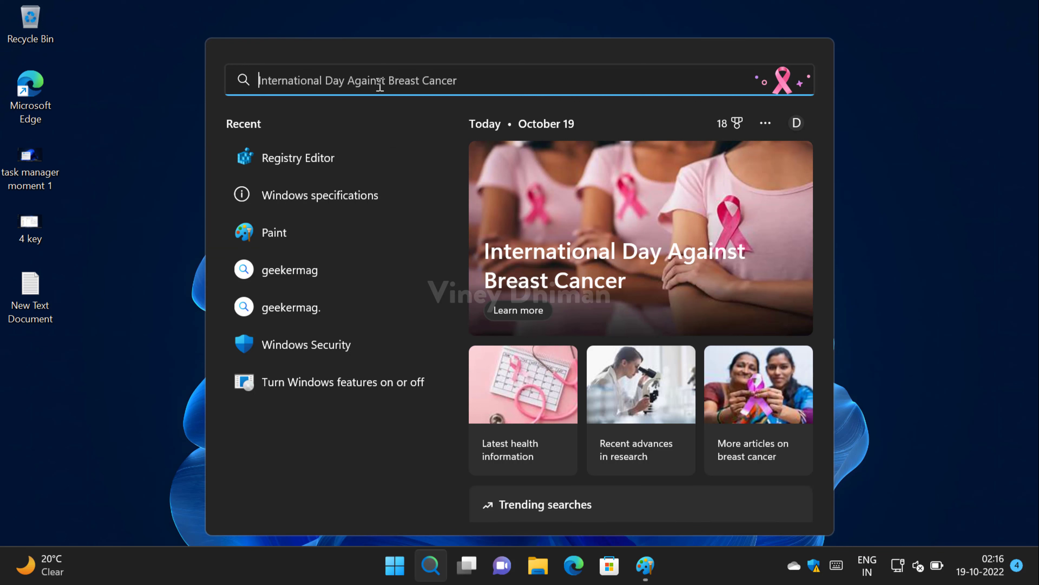
type("reged")
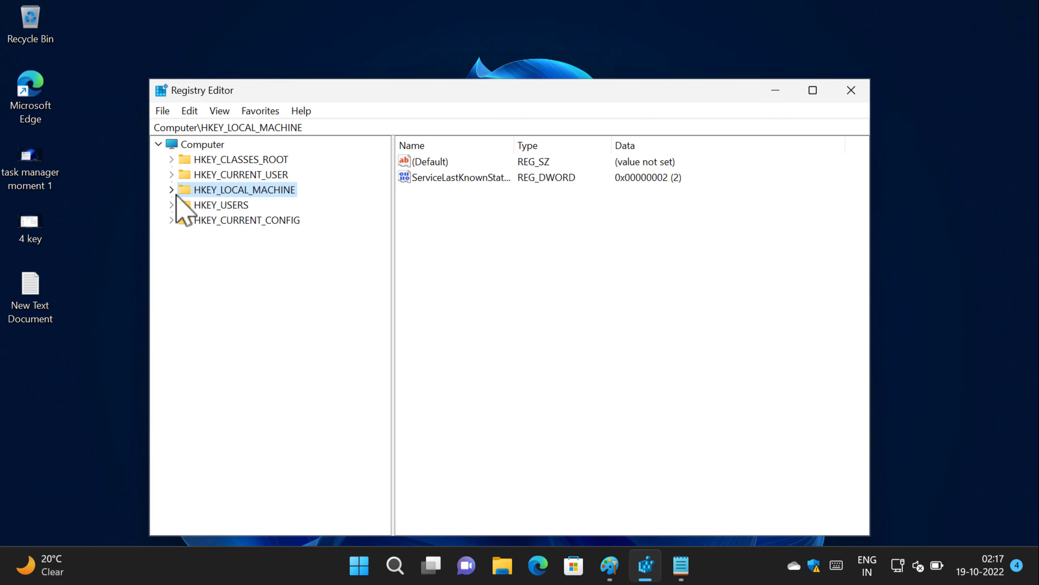
left_click(171, 189)
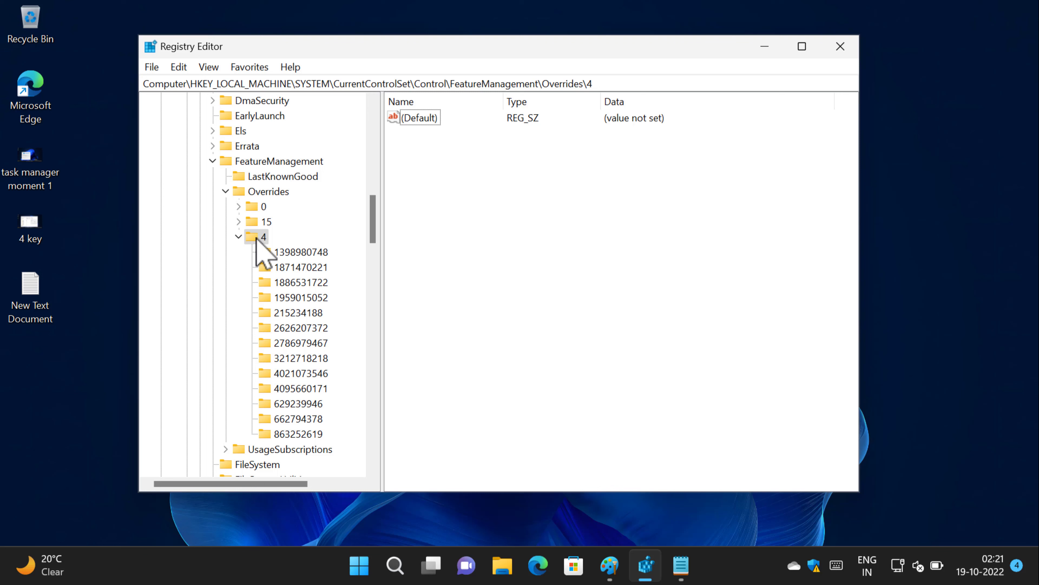
right_click(263, 236)
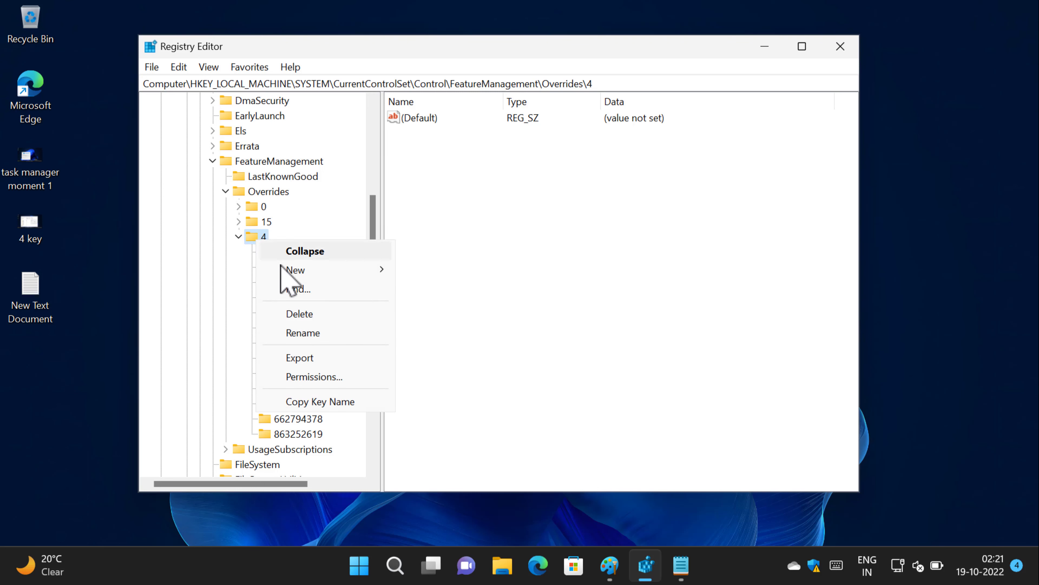
mouse_move(294, 269)
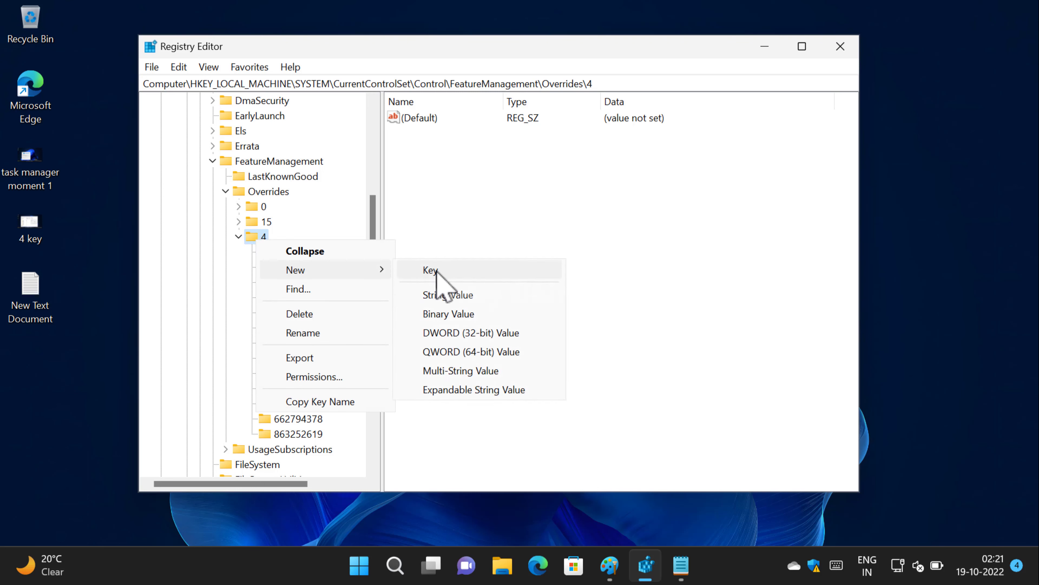
left_click(430, 270)
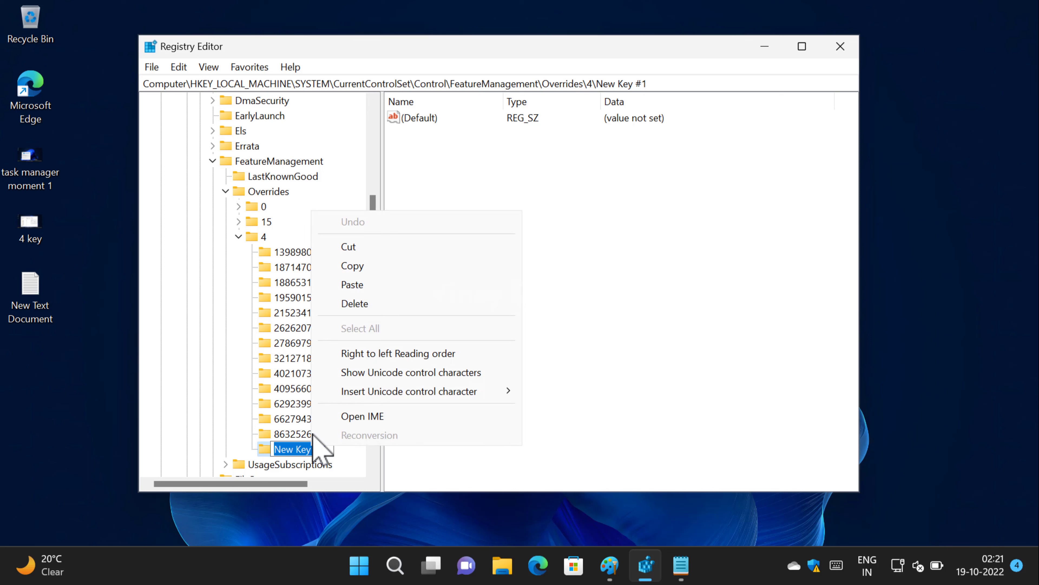
type("1887369580")
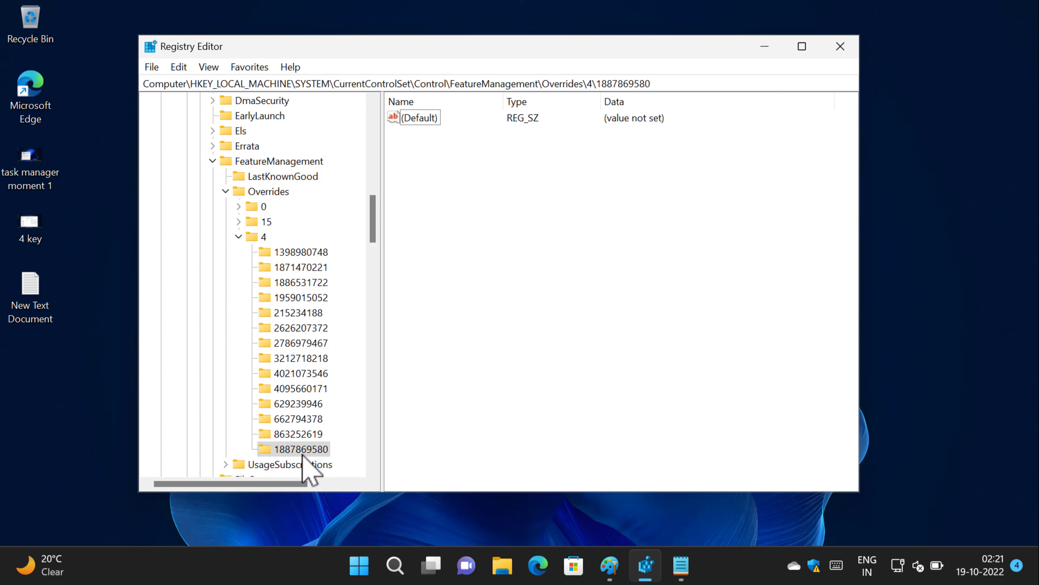
scroll("down", 3)
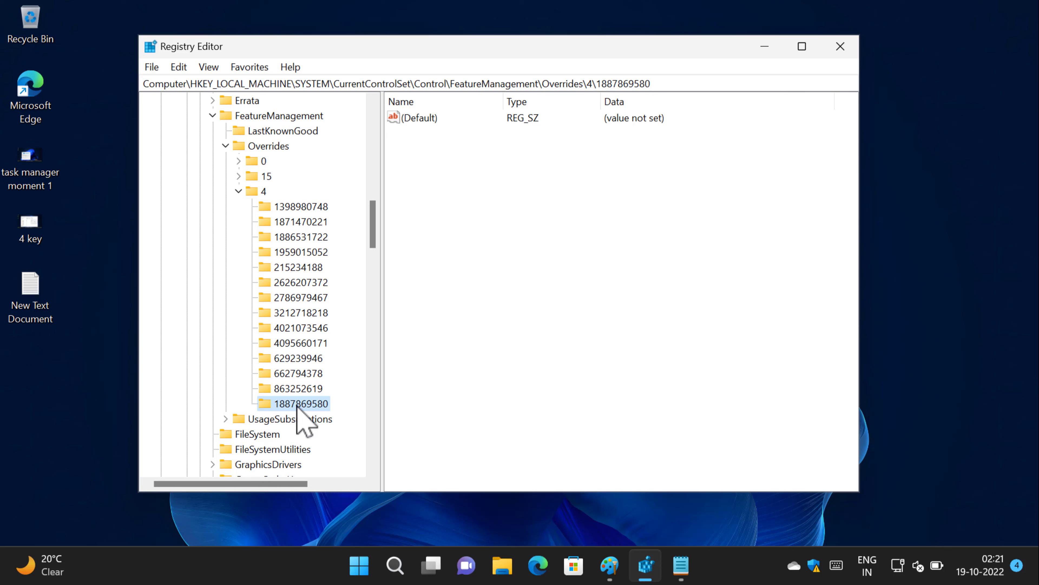
right_click(298, 403)
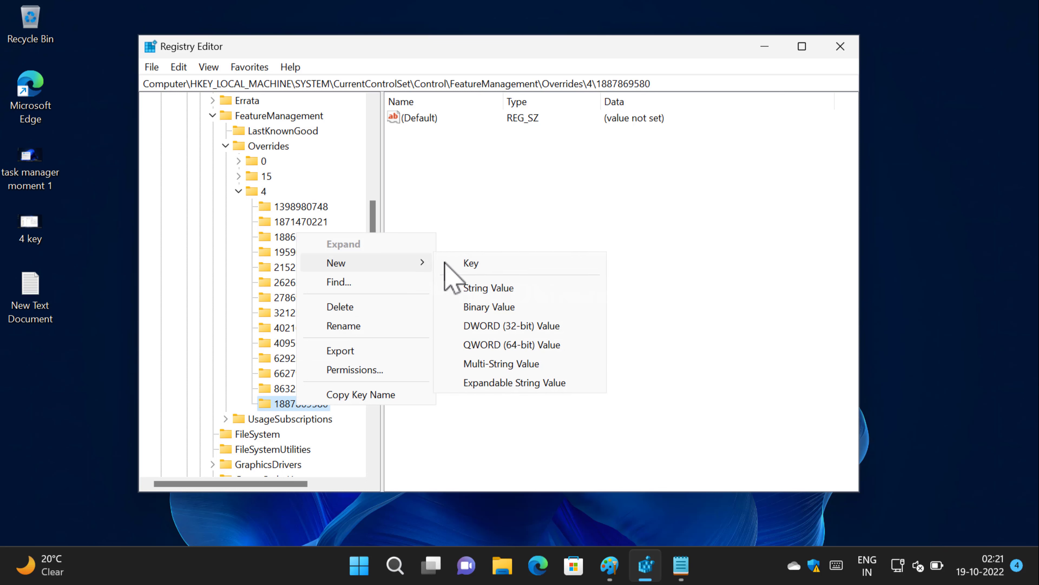
mouse_move(501, 325)
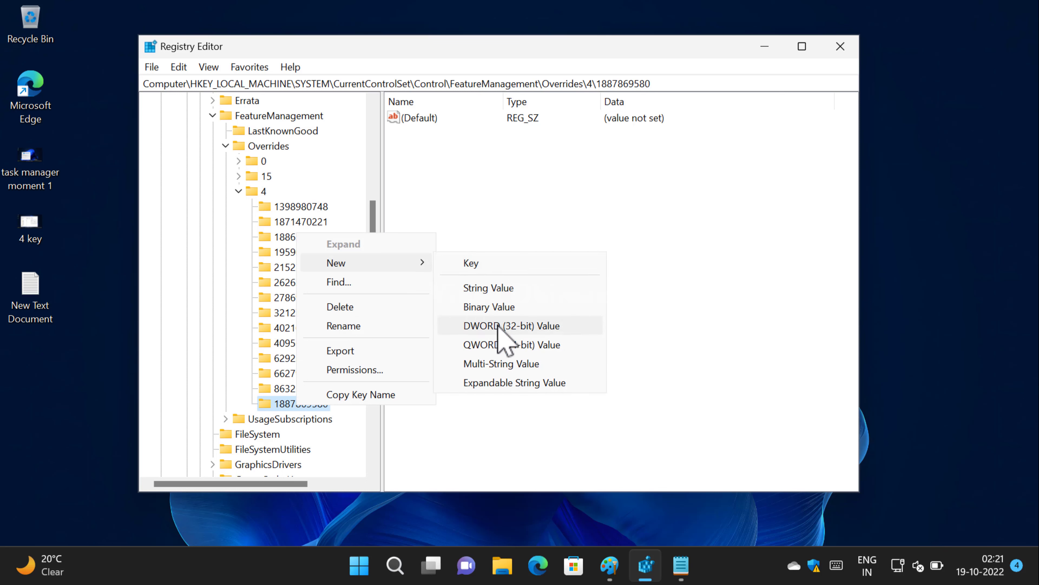
left_click(511, 324)
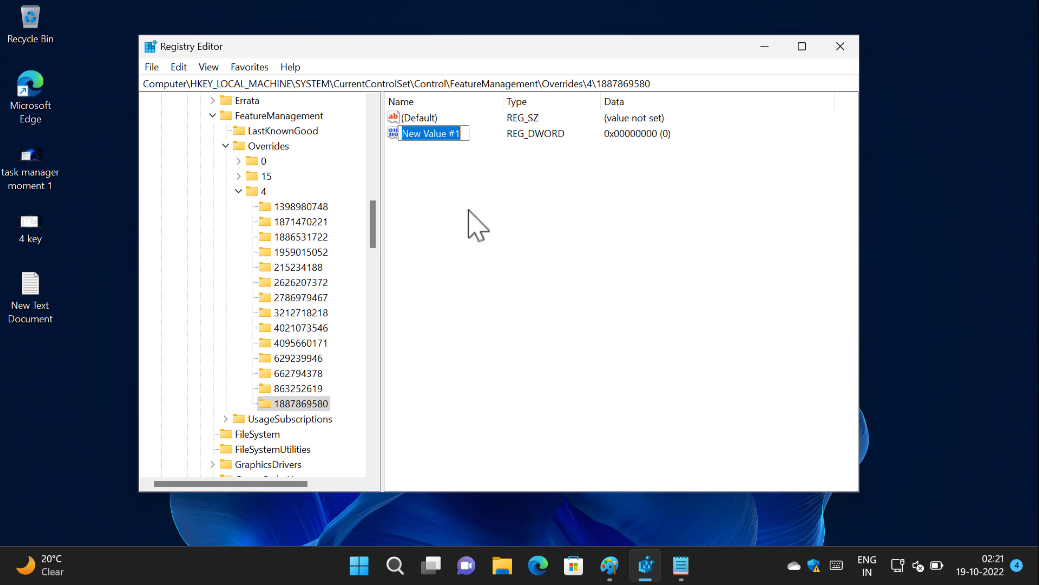
type("EnabledState")
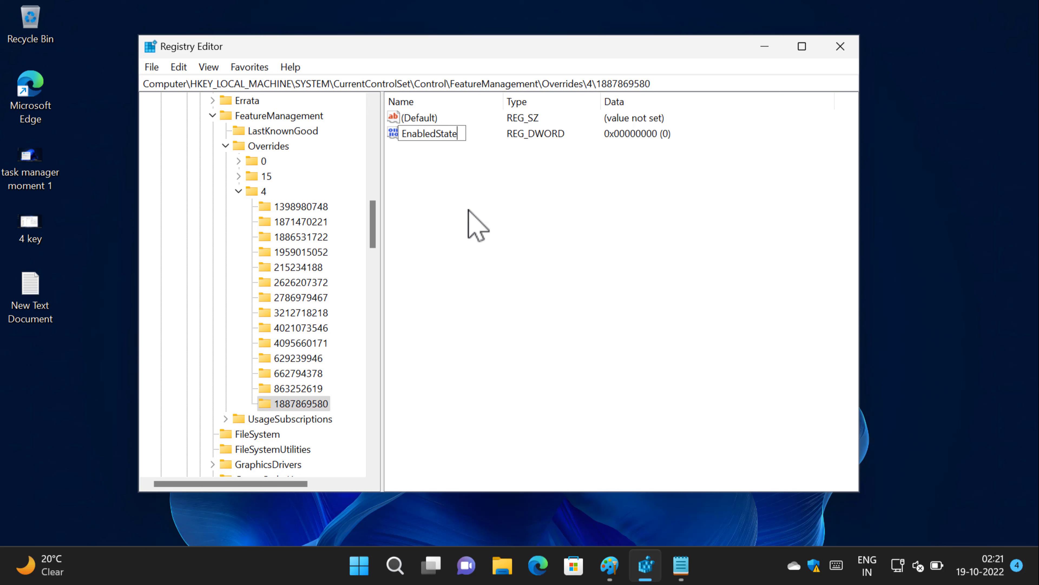
double_click(430, 133)
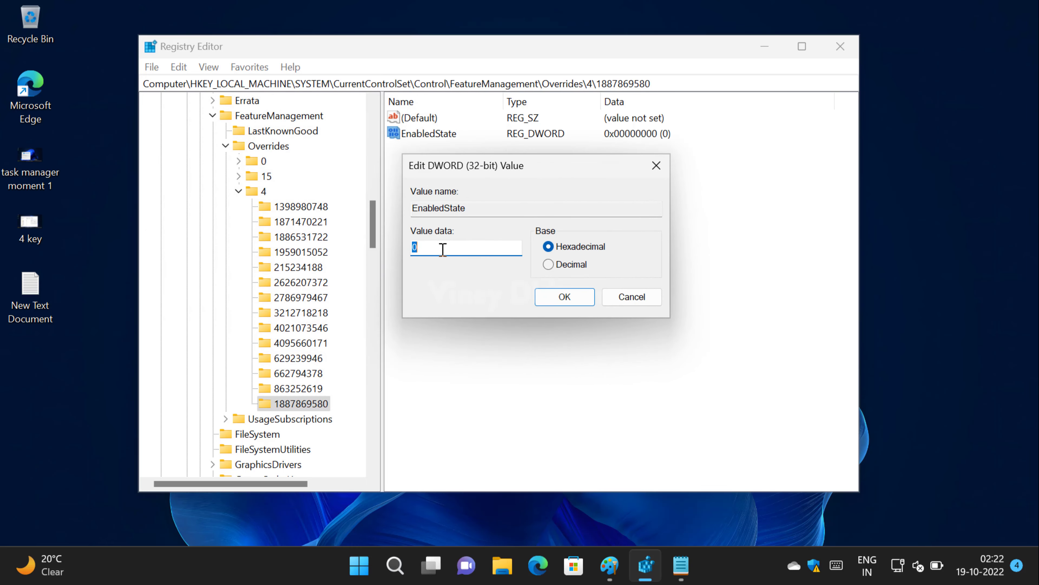
type("2")
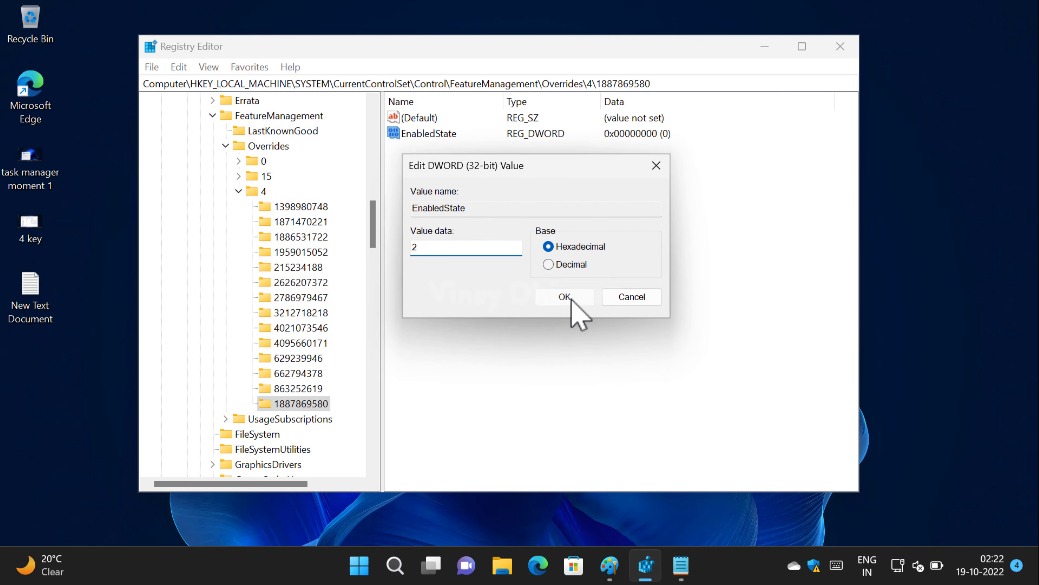
left_click(564, 296)
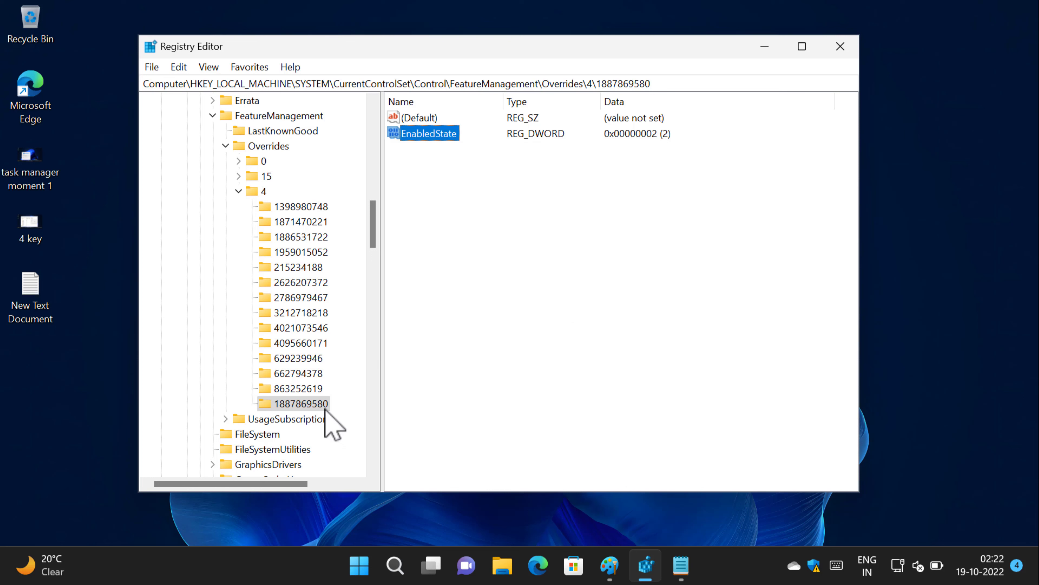
Add a DWORD value EnabledStateOptions with data 0, then close Registry Editor.
right_click(299, 403)
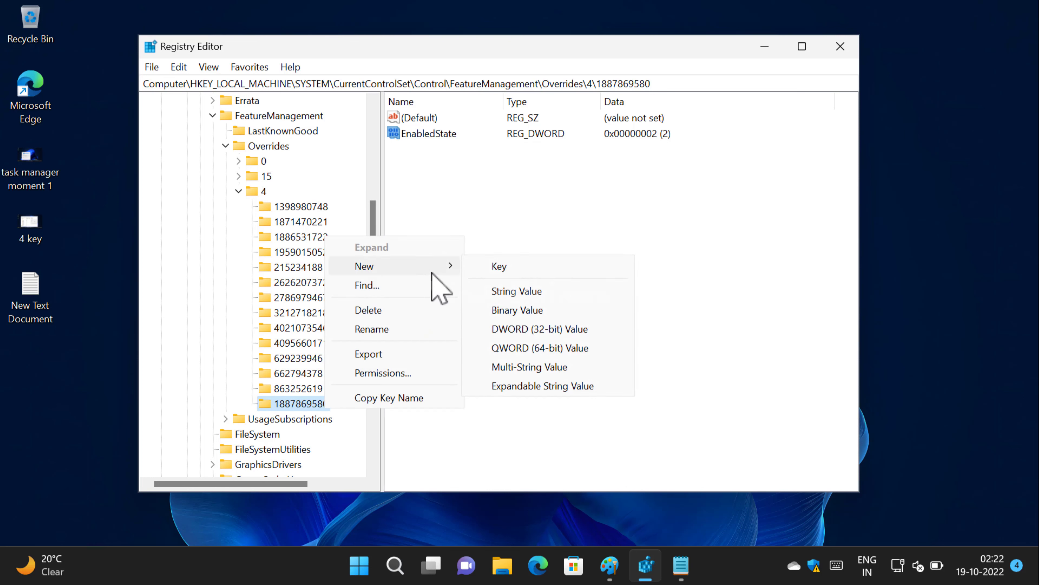
mouse_move(497, 275)
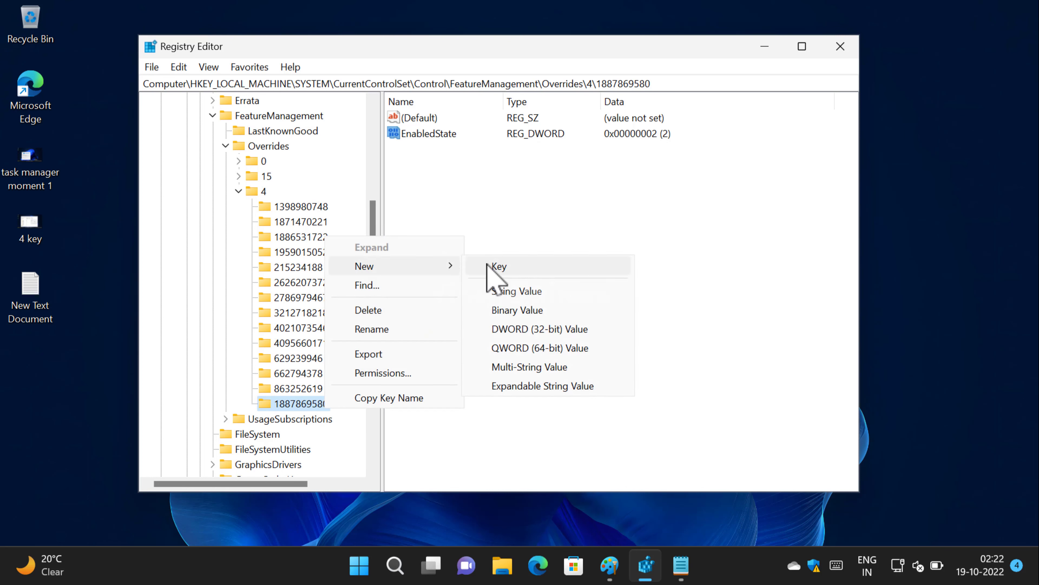
left_click(538, 328)
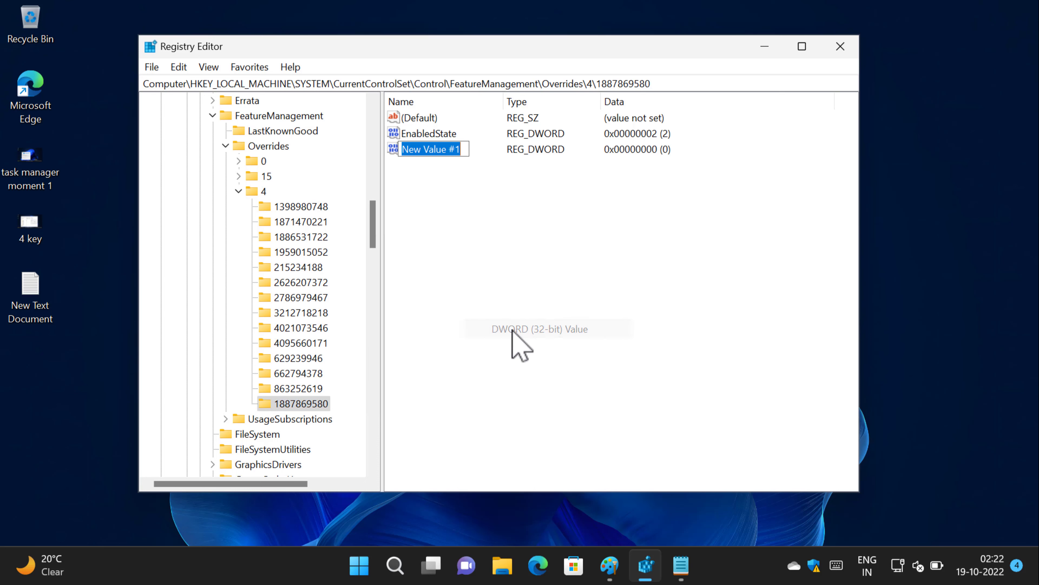
type("Enabled")
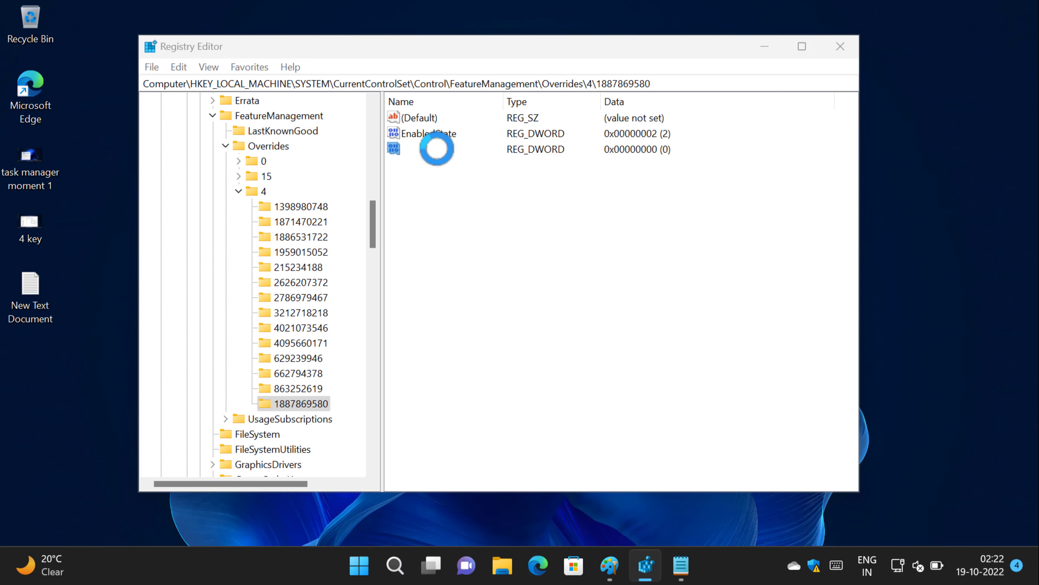
double_click(440, 149)
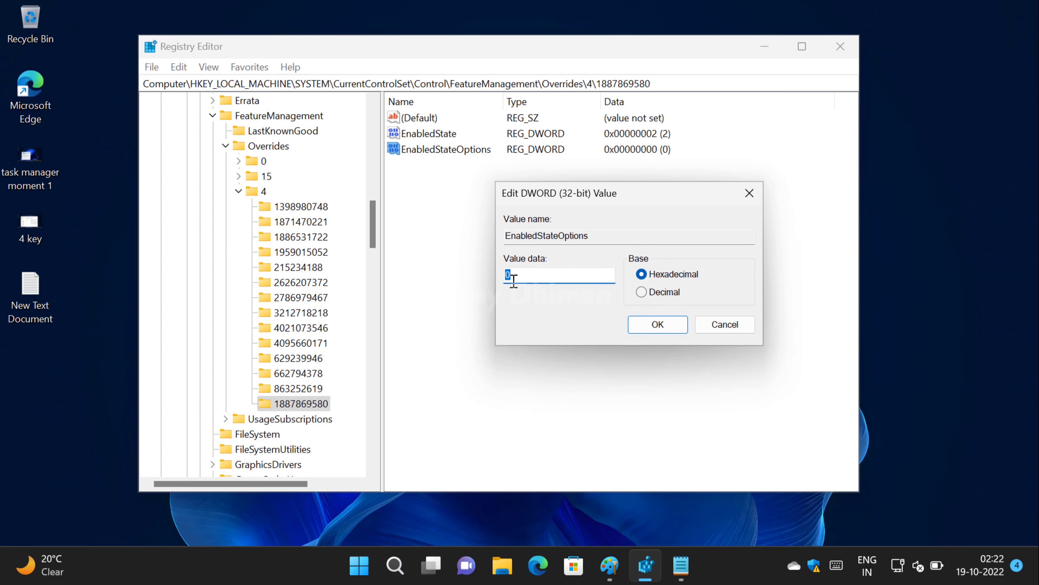
left_click(656, 324)
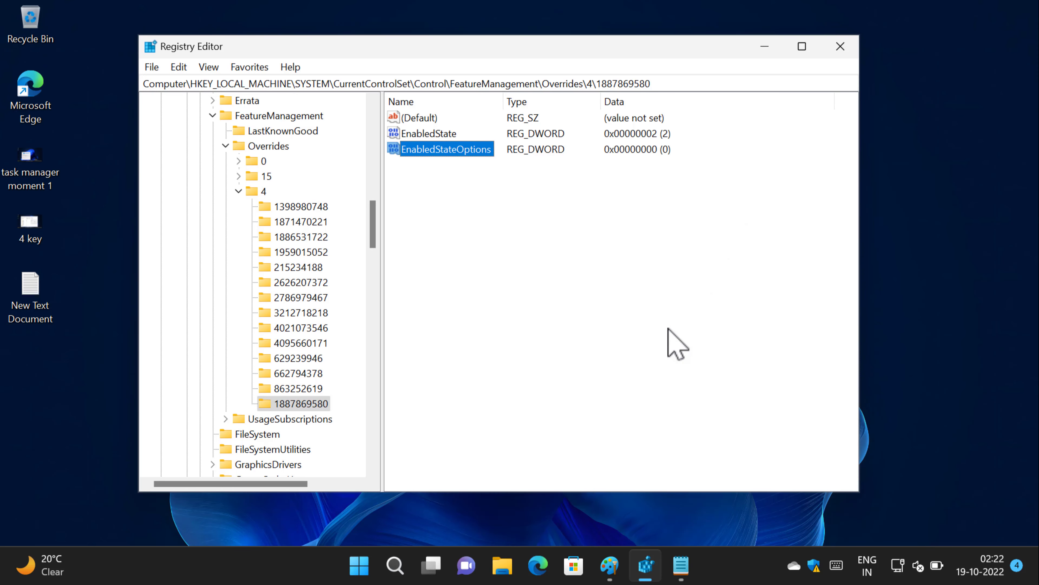
left_click(840, 46)
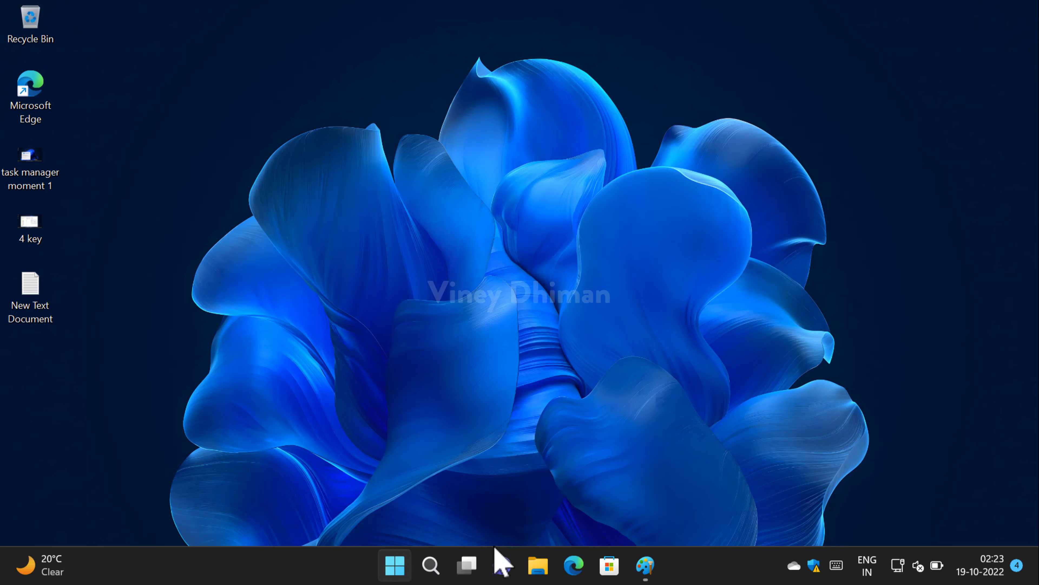
Launch Task Manager from the taskbar's right-click context menu.
left_click(393, 565)
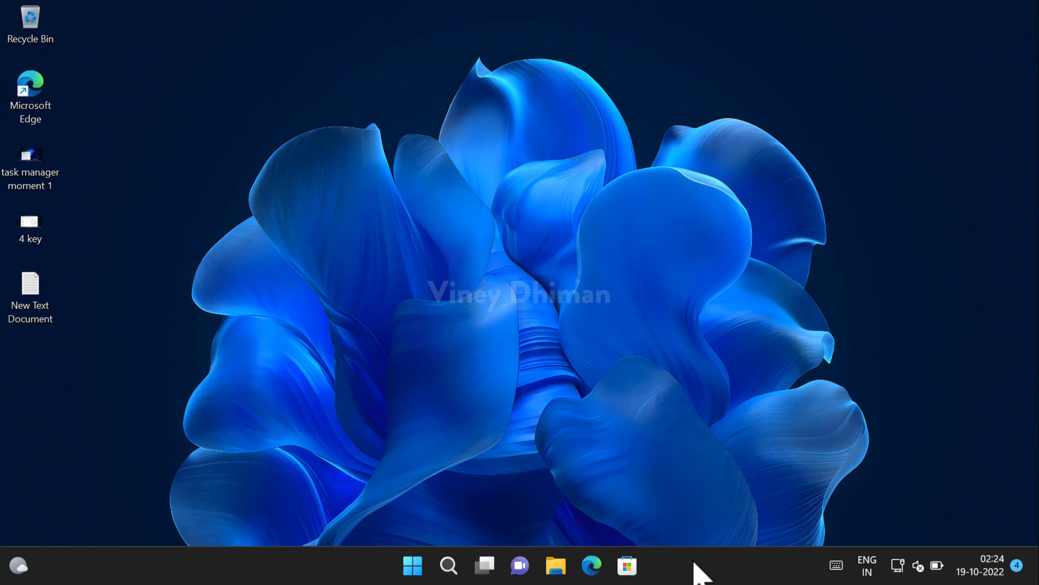
right_click(706, 570)
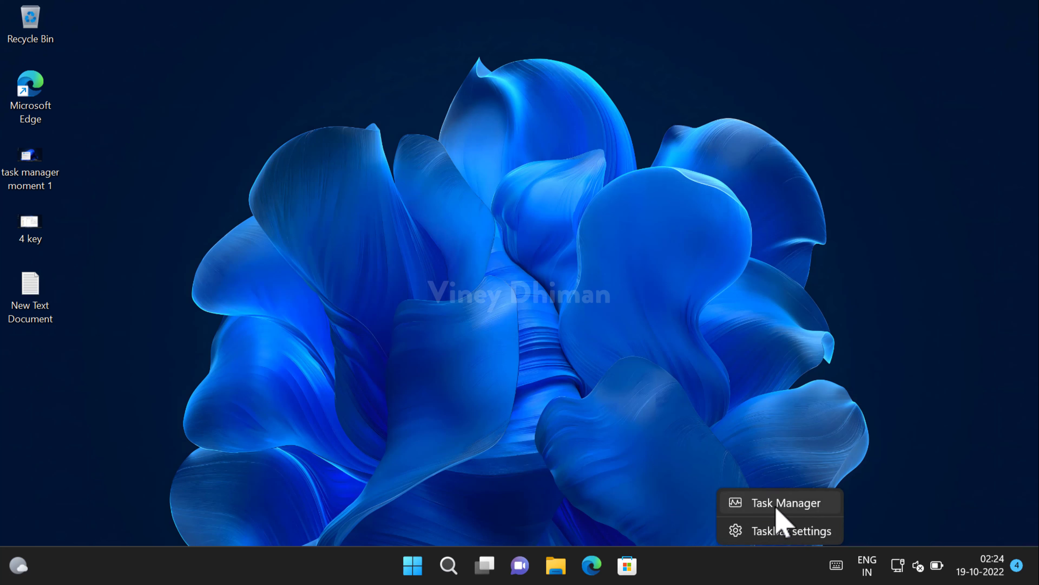
left_click(789, 530)
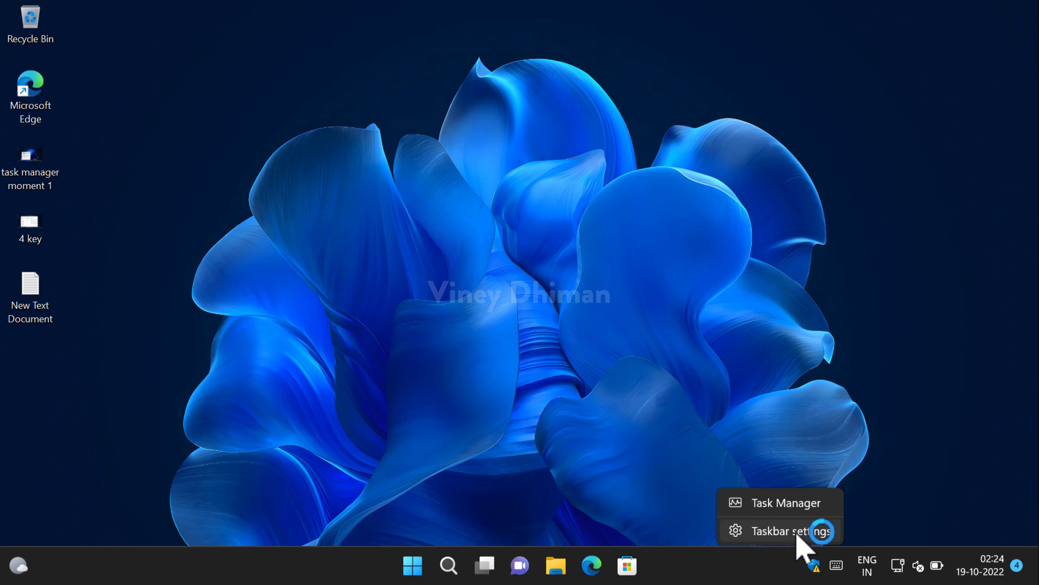
left_click(786, 502)
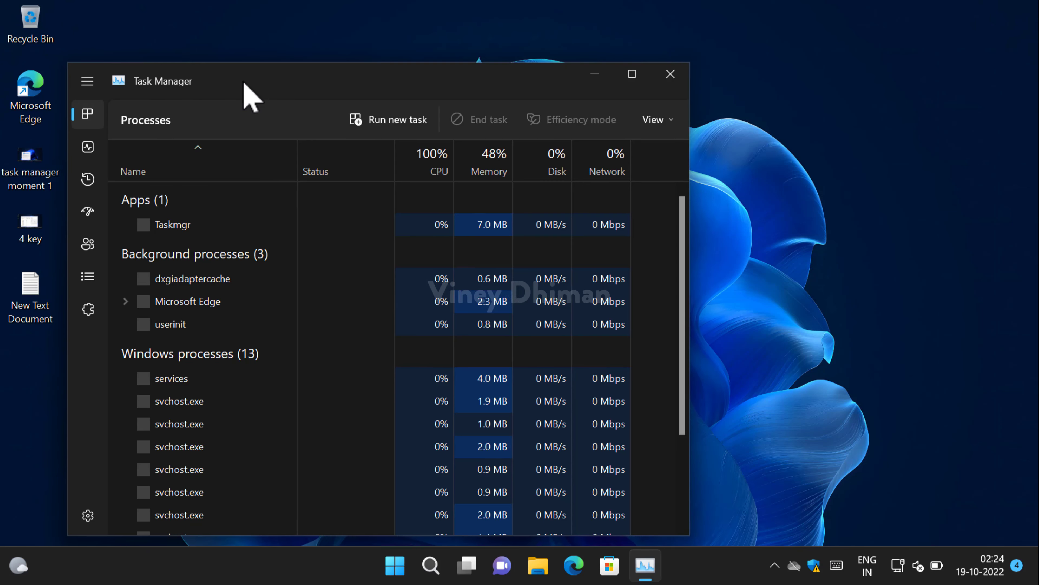